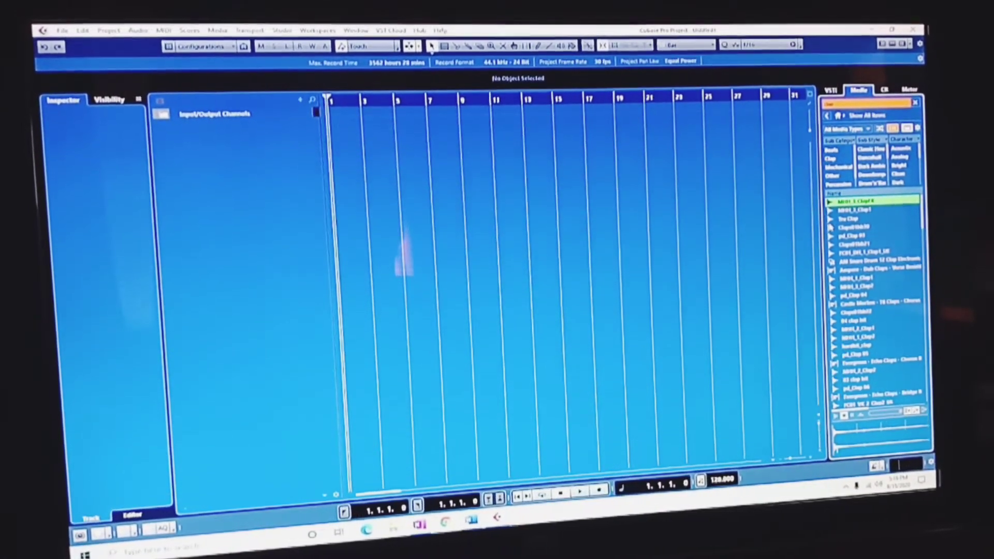
Step: Audition a clap sample from the MediaBay results to check whether it plays
{"action": "left_click", "coordinate": [856, 219]}
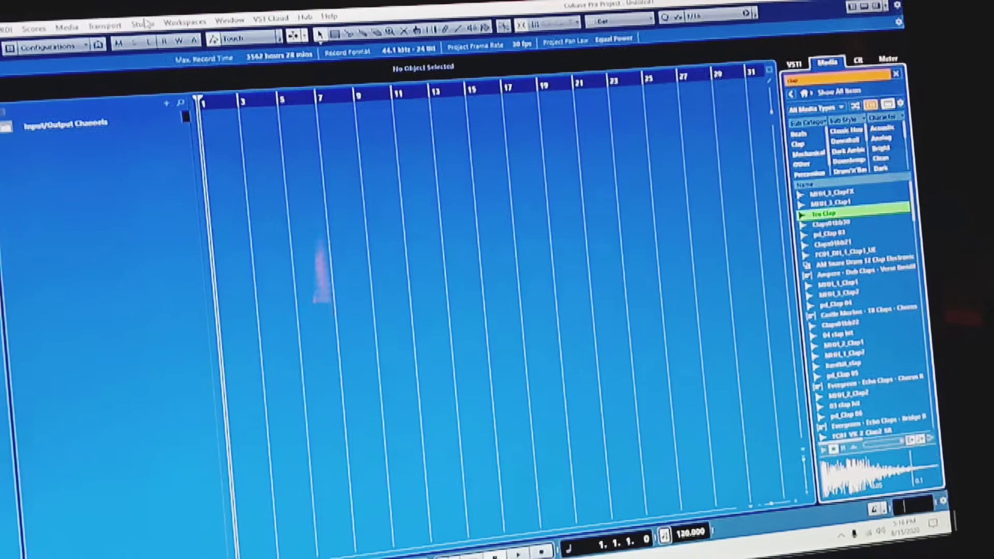
Step: Route the Monitor 1 bus to the USB speakers in Audio Connections, replacing the port's previous connection
{"action": "left_click", "coordinate": [142, 23]}
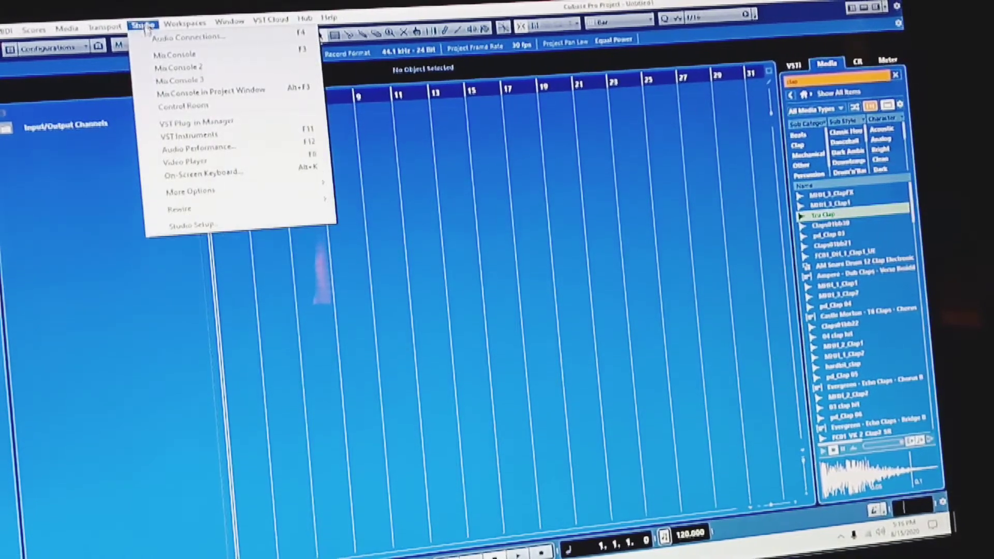
{"action": "left_click", "coordinate": [186, 36]}
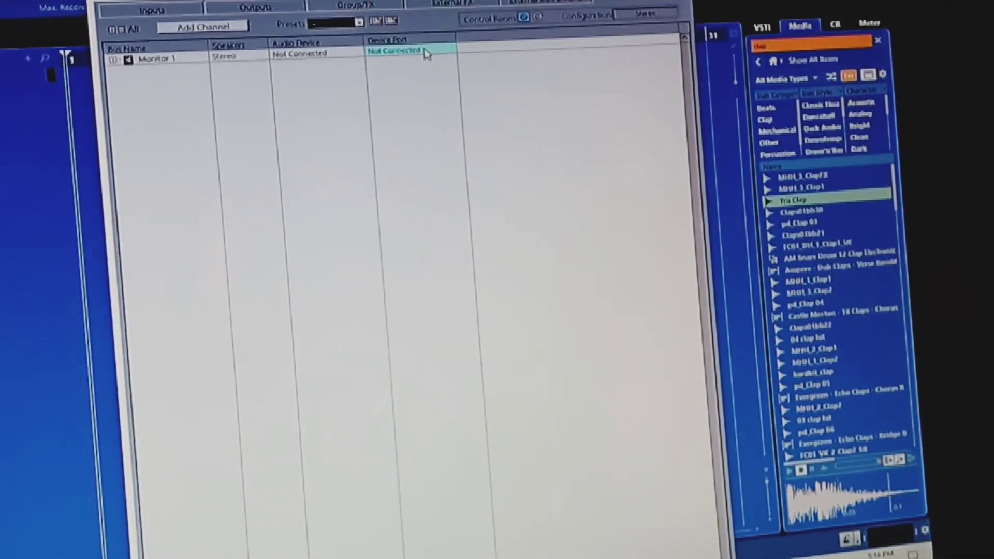
{"action": "left_click", "coordinate": [395, 51]}
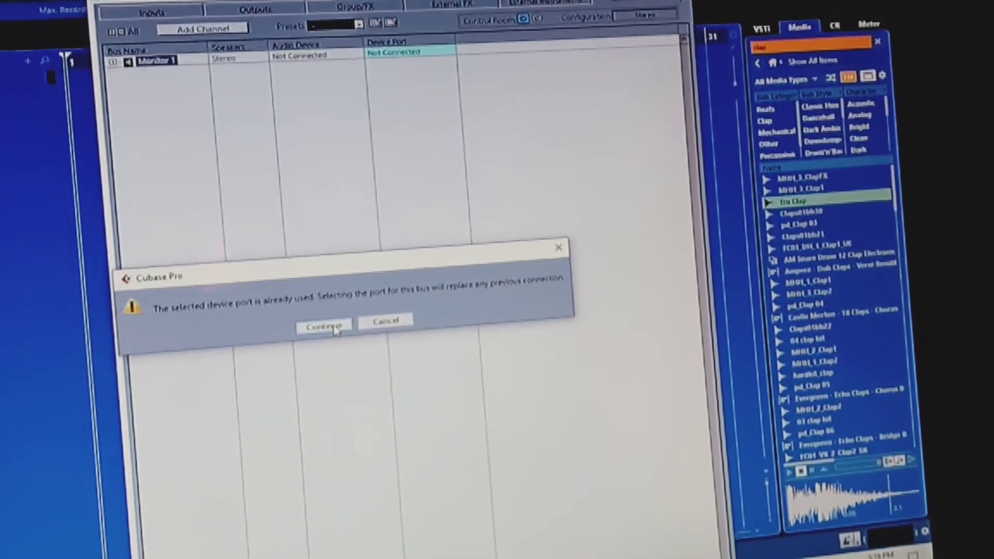
{"action": "left_click", "coordinate": [324, 326]}
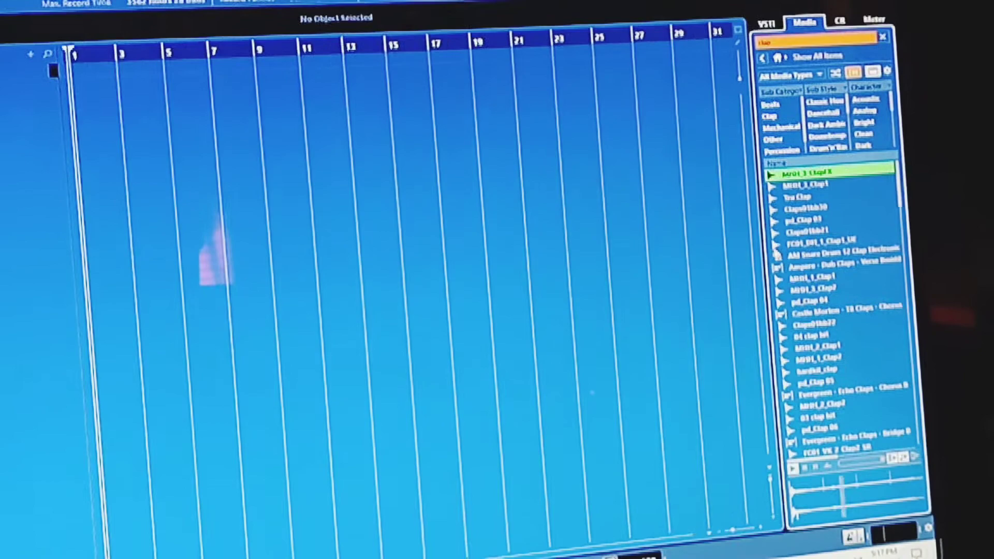
Step: Audition another clap sample to test whether sound now plays
{"action": "left_click", "coordinate": [818, 224]}
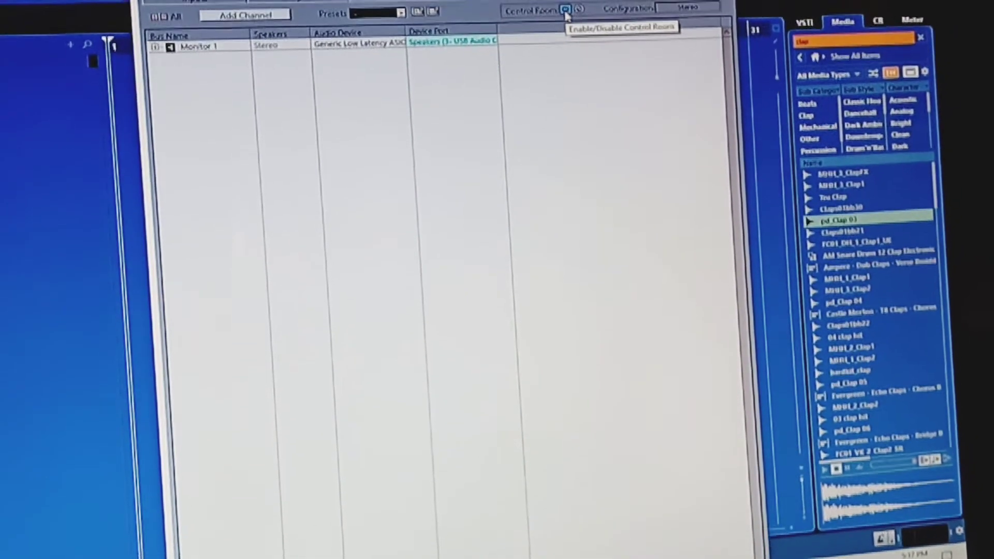
Step: Disable the Control Room so Monitor 1 disappears from the connections list
{"action": "left_click", "coordinate": [562, 11]}
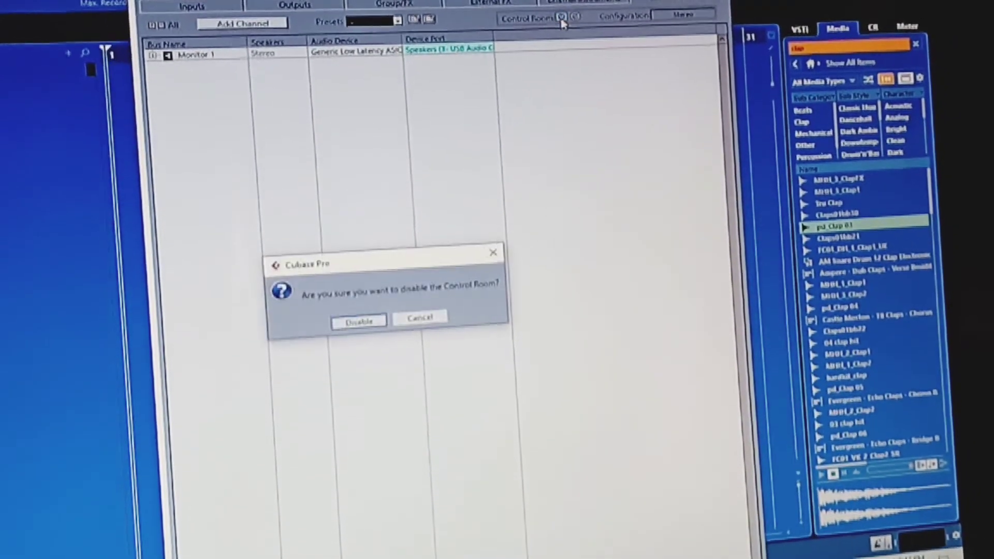
{"action": "left_click", "coordinate": [358, 320]}
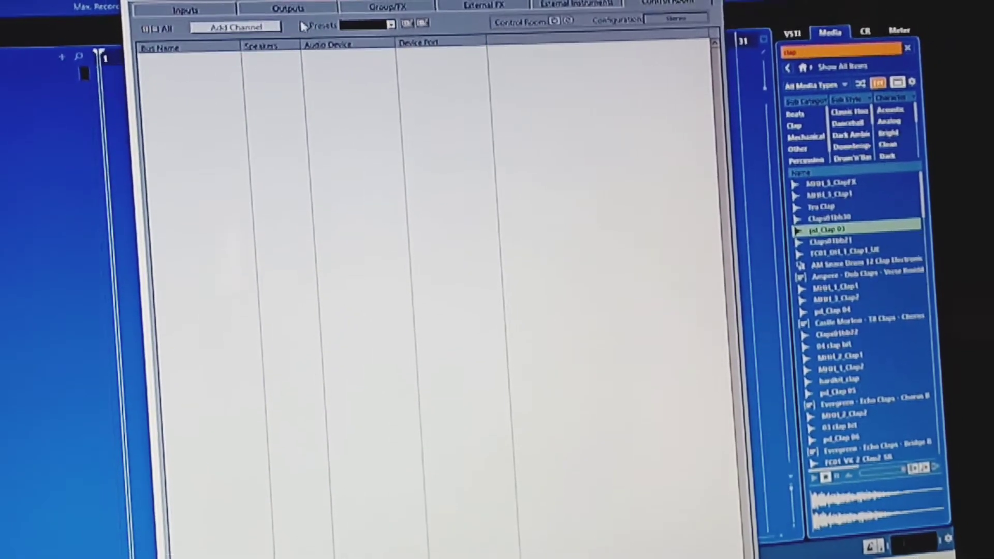
Step: Route Stereo Out's Left channel to Speakers (3-USB Audio CODEC) and audition a clap sample
{"action": "left_click", "coordinate": [235, 24]}
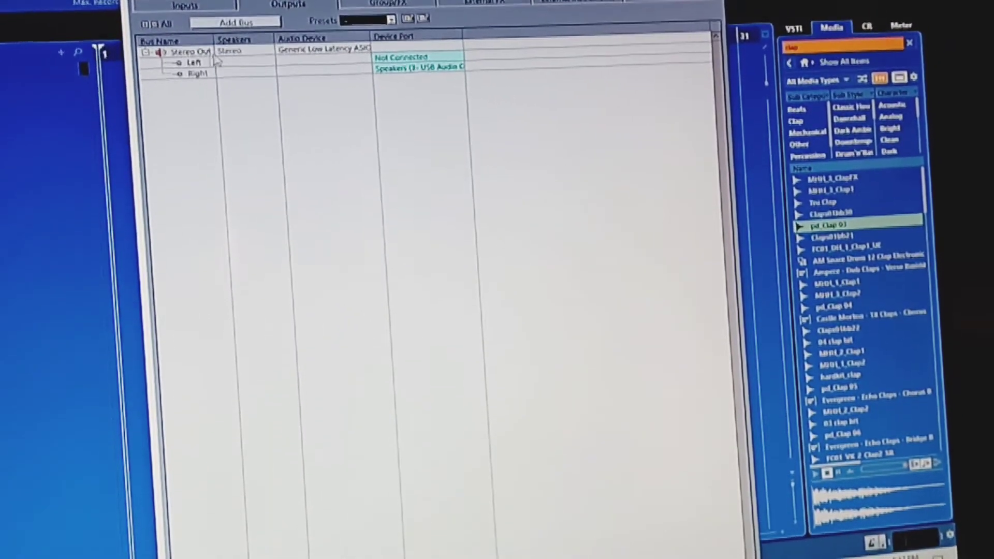
{"action": "left_click", "coordinate": [415, 57]}
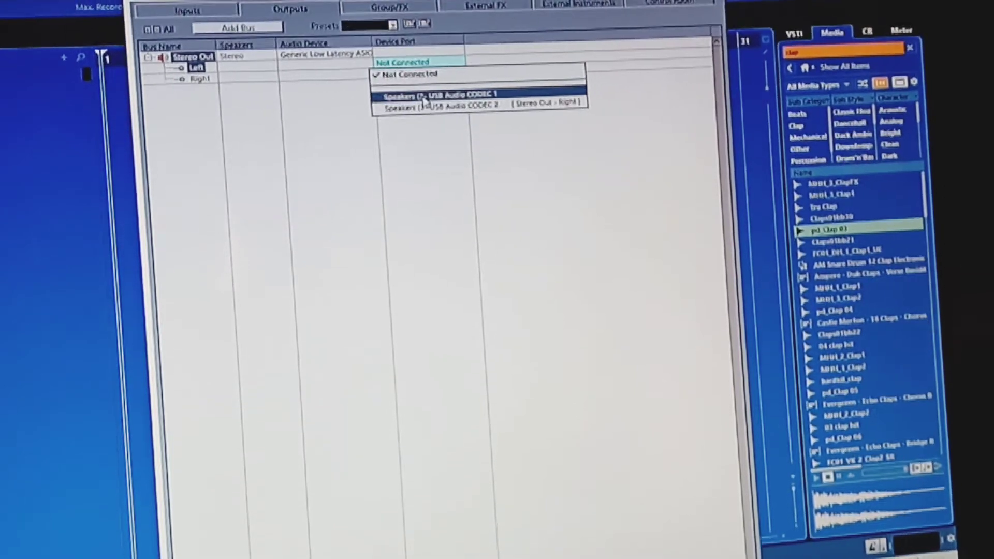
{"action": "left_click", "coordinate": [441, 94]}
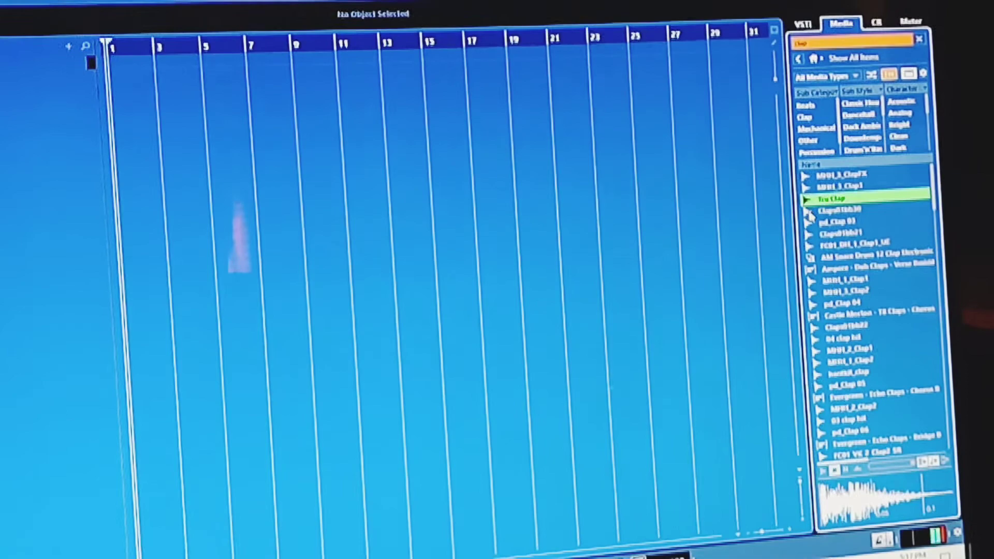
{"action": "left_click", "coordinate": [862, 228]}
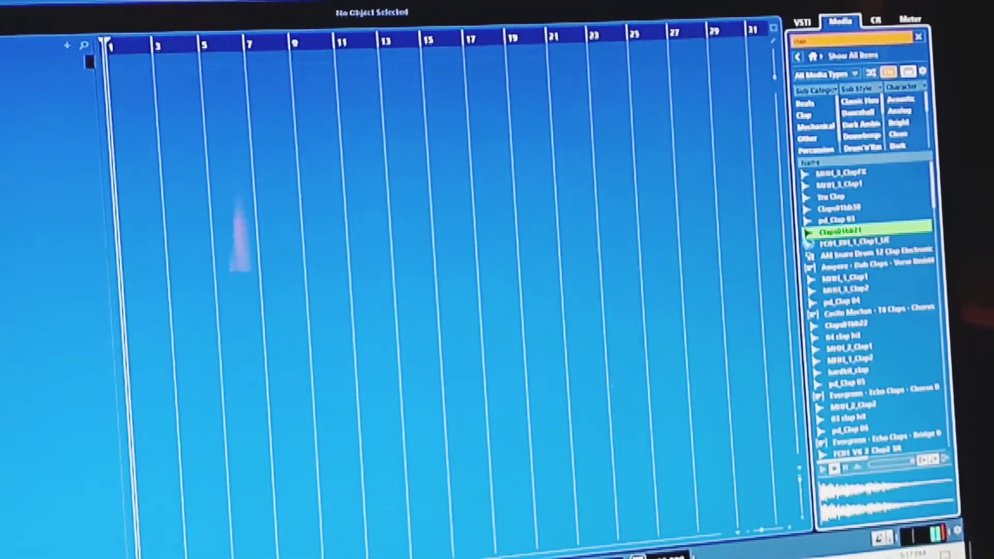